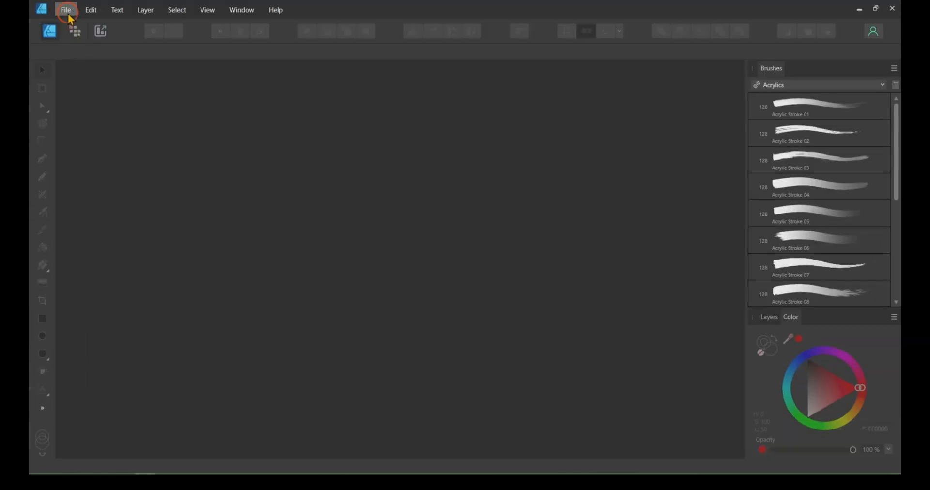
mouse_move(109, 60)
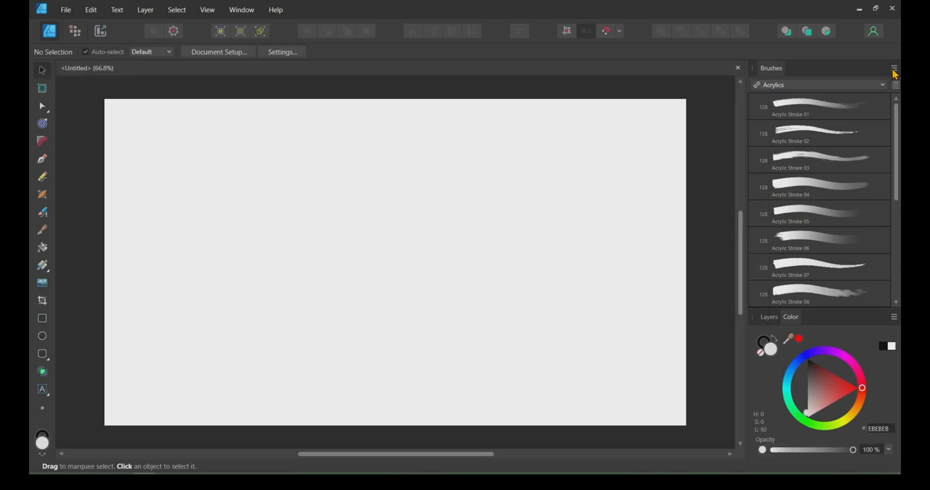
Step: Create a new brush category named My Brushes from the Brushes panel menu
click(894, 68)
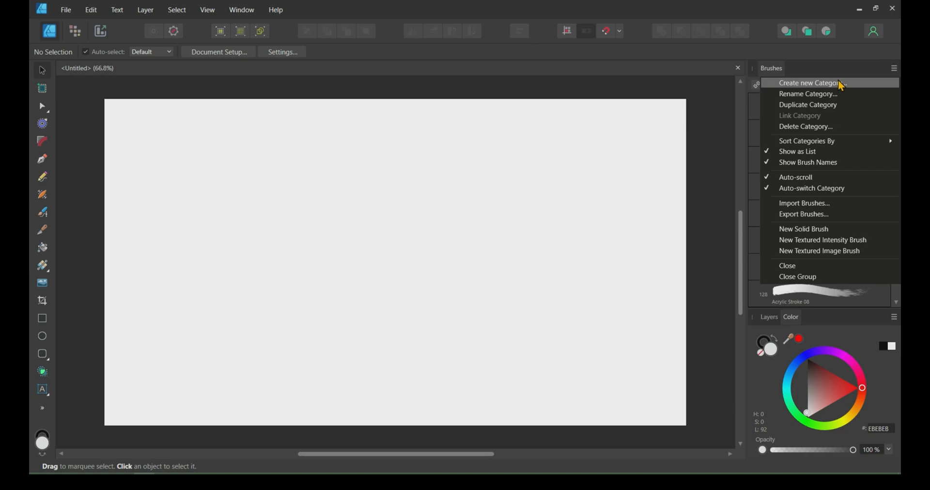
click(812, 83)
text(My Brushes)
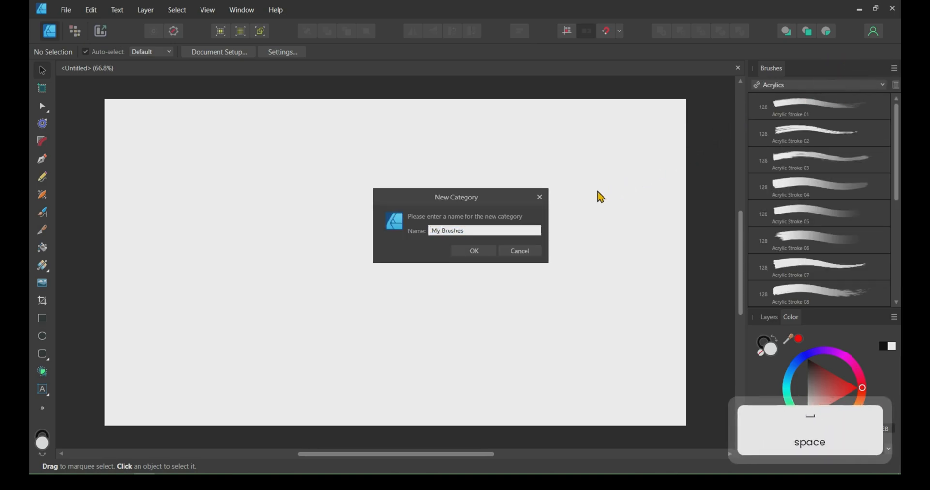
click(893, 69)
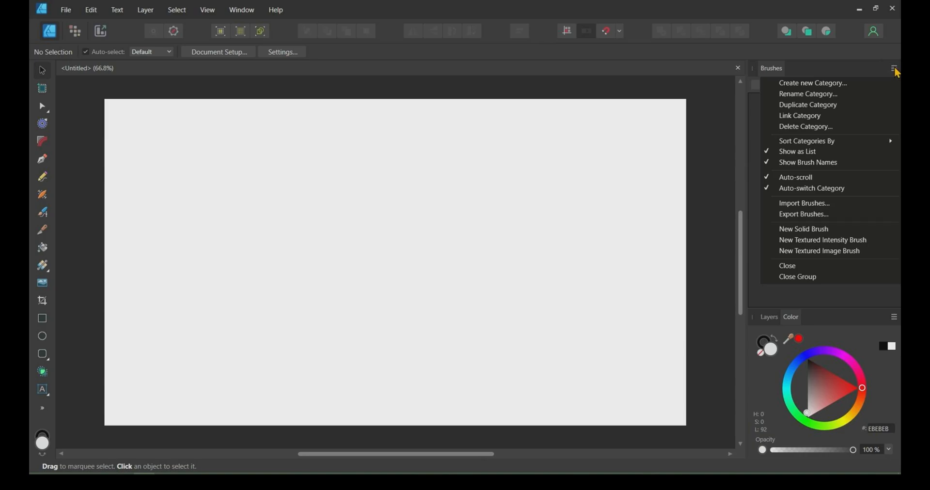
mouse_move(803, 229)
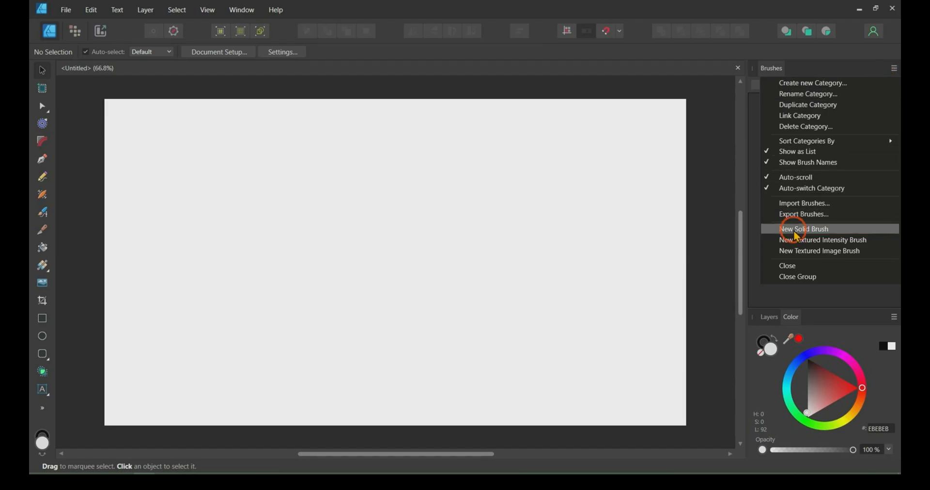
Step: Add a new solid brush to the My Brushes category
click(804, 228)
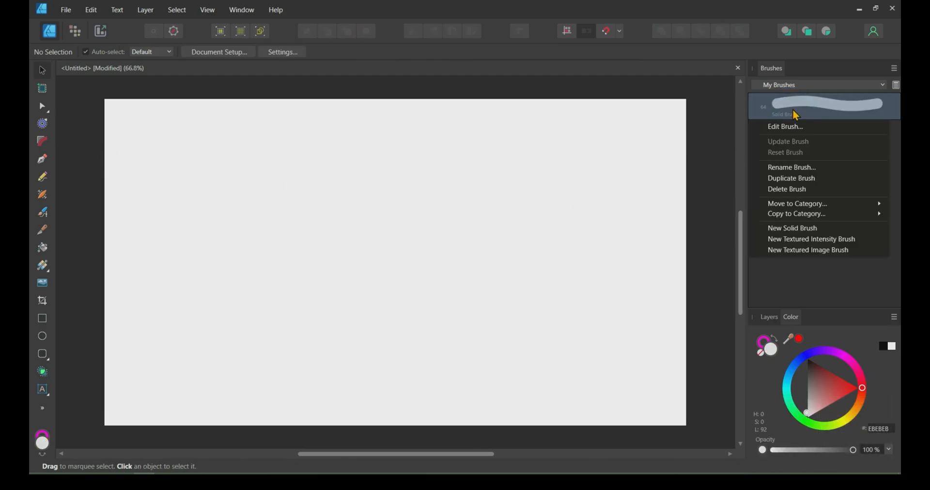
Step: Give the solid brush a width of about 26 px and 60% size variance
click(785, 127)
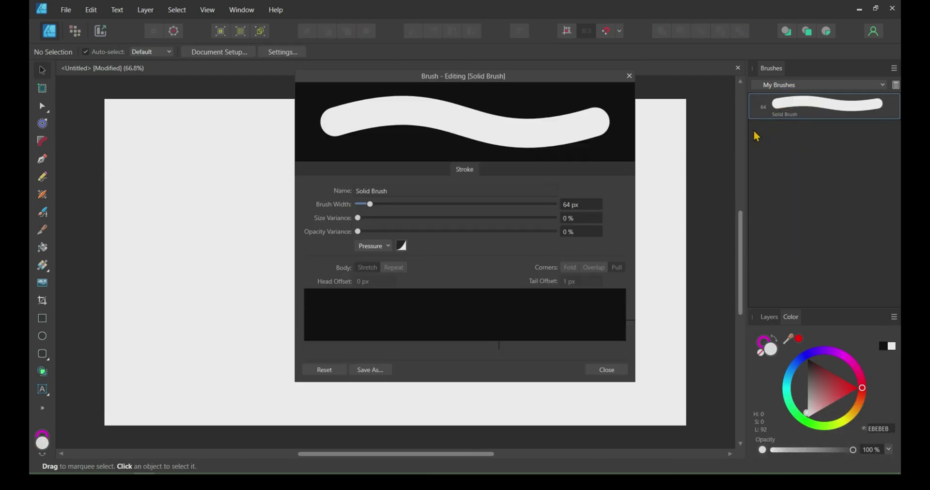
drag(369, 203, 521, 214)
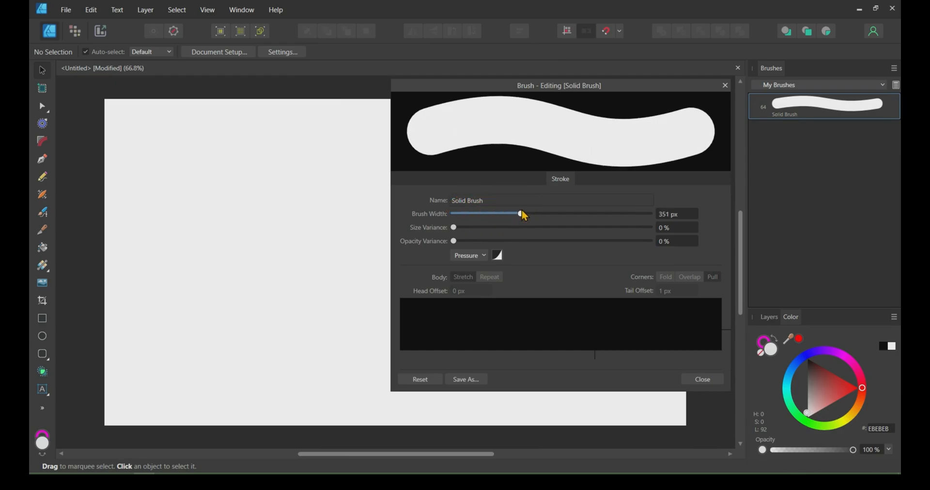
drag(521, 214, 456, 215)
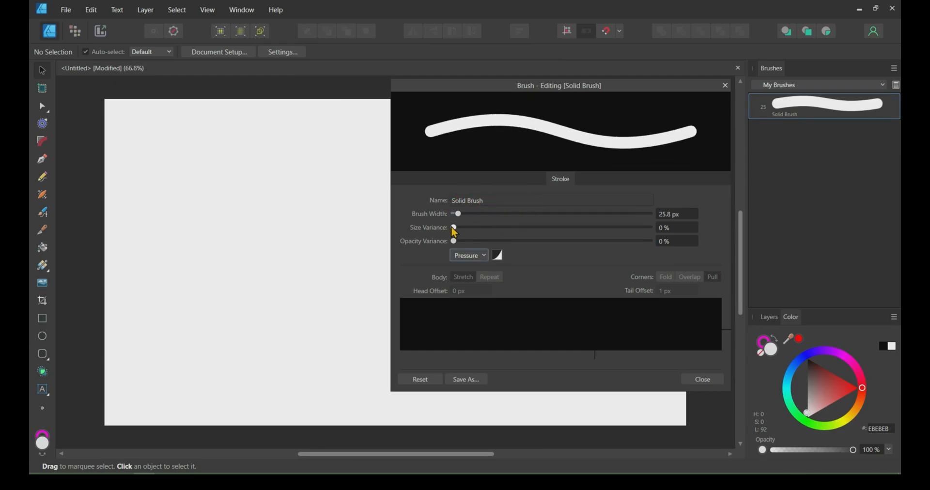
drag(453, 228, 572, 228)
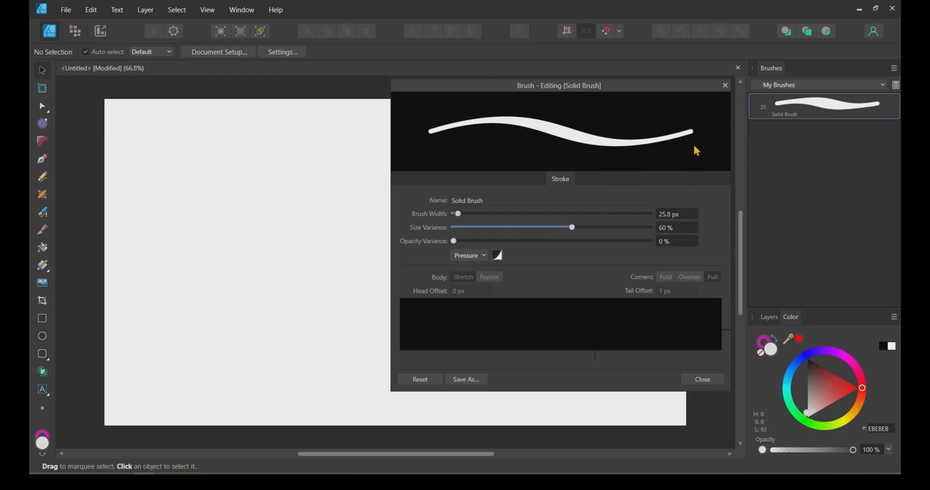
mouse_move(470, 164)
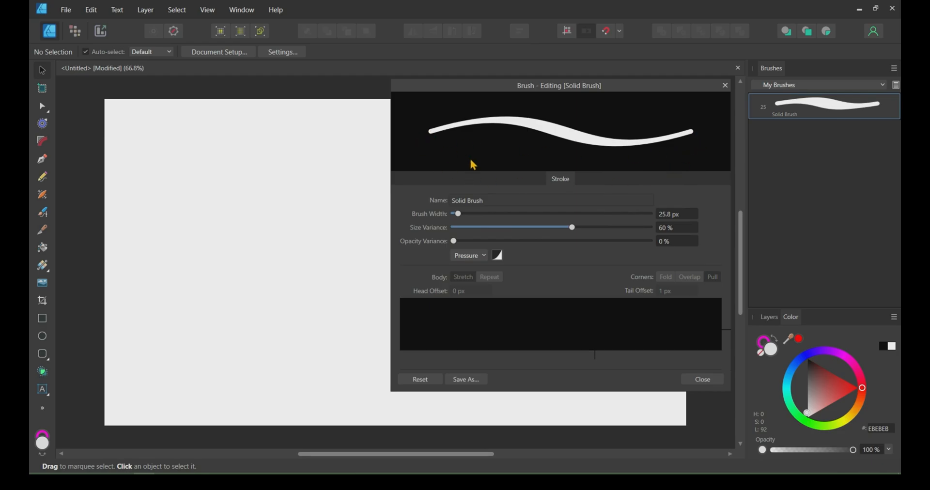
Step: Settle the solid brush's opacity variance at 54% and finish editing
drag(453, 241, 484, 241)
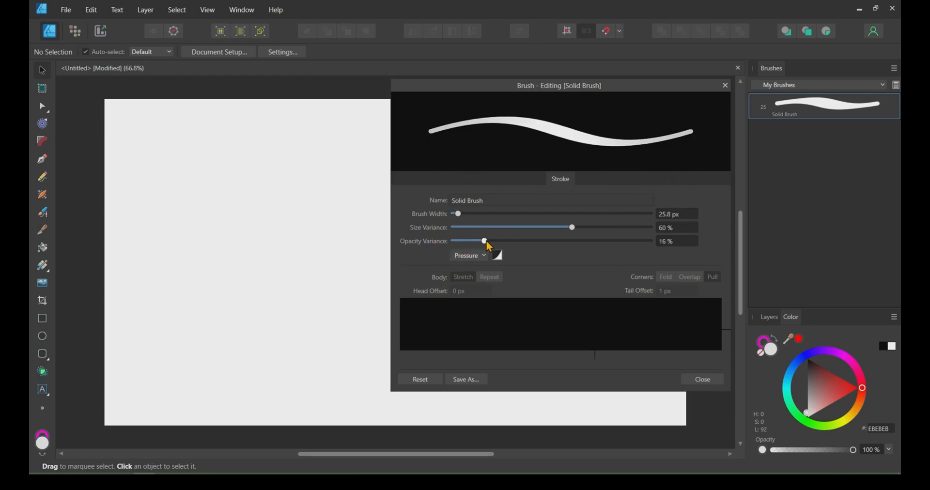
drag(484, 241, 553, 241)
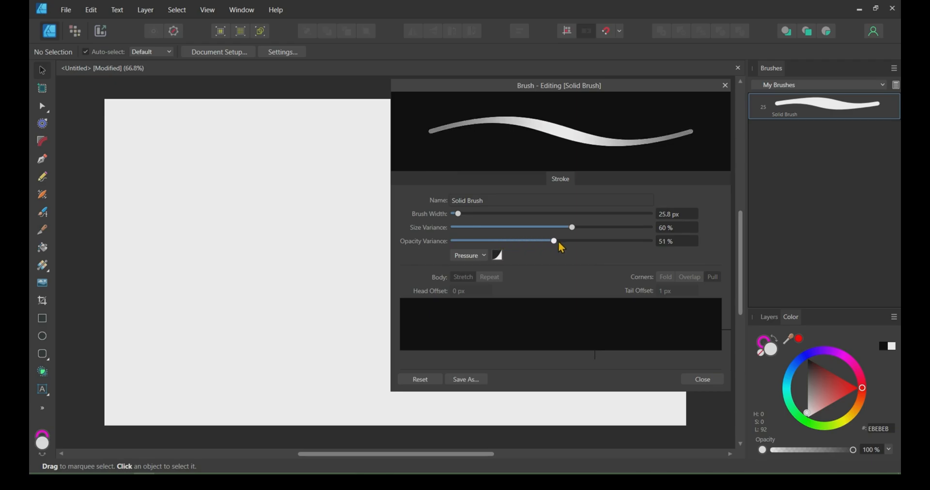
drag(553, 241, 613, 241)
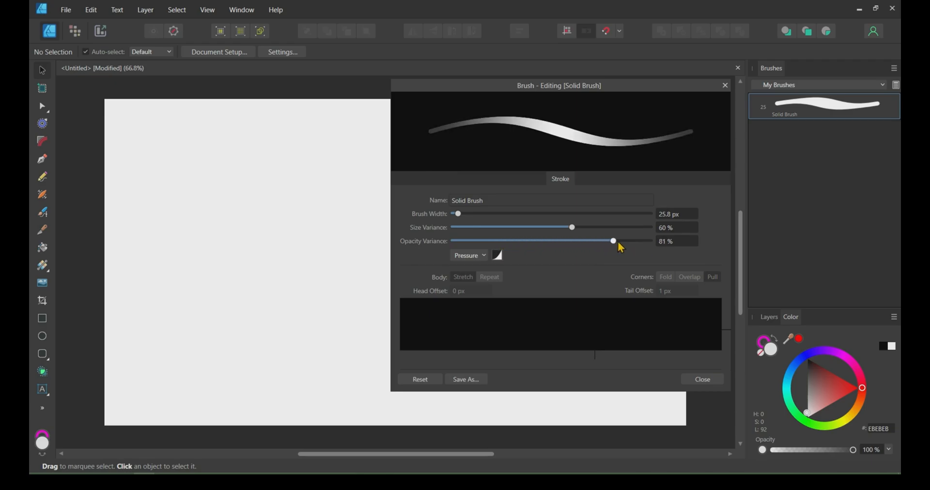
drag(612, 241, 559, 241)
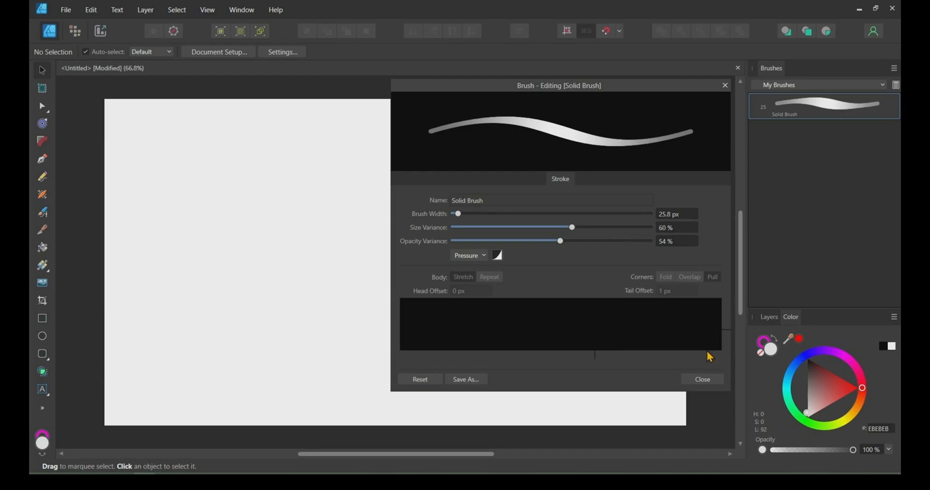
click(894, 68)
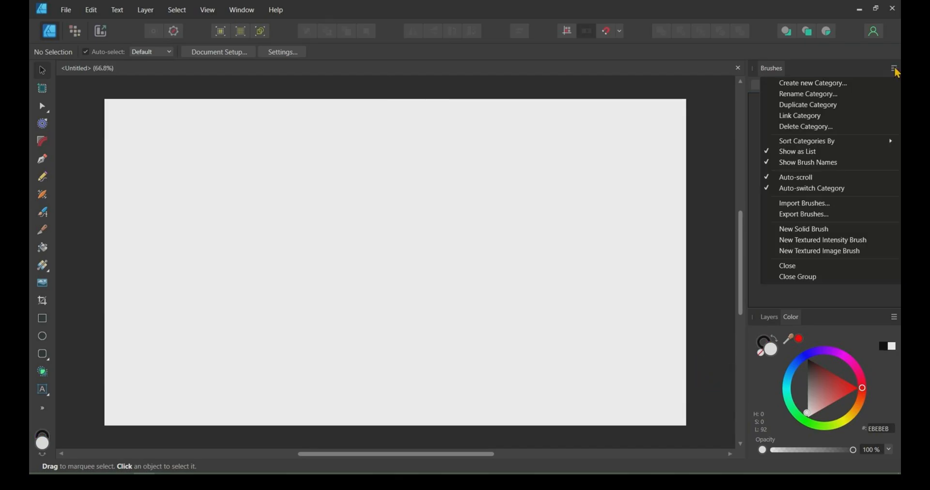
mouse_move(823, 241)
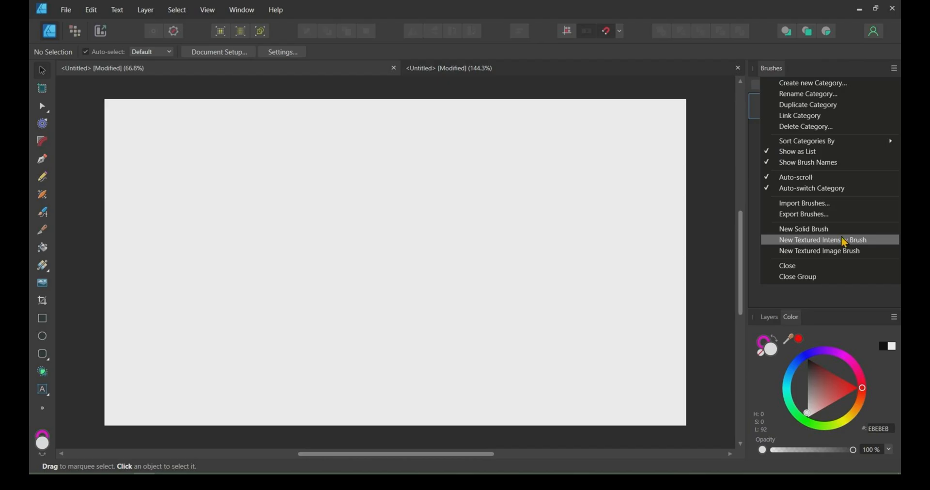
Step: Add a textured intensity brush built from textured intensity brush.png to My Brushes
click(804, 203)
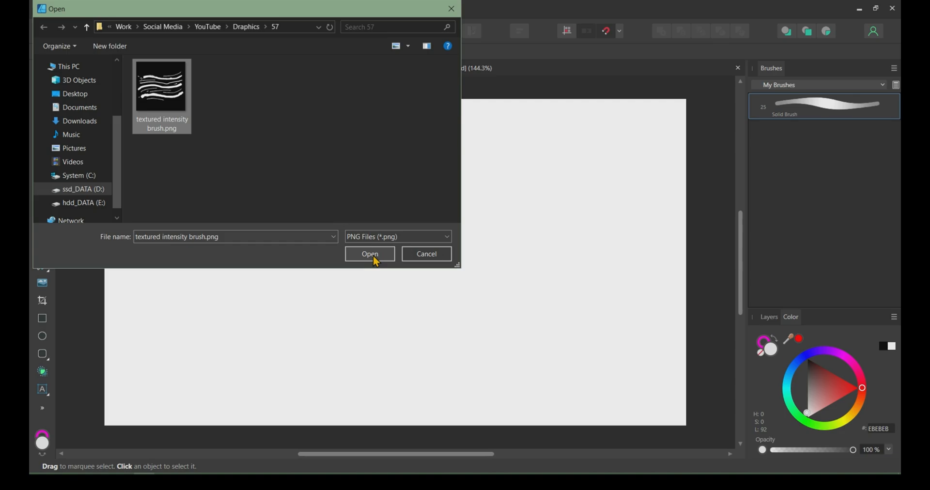
click(370, 253)
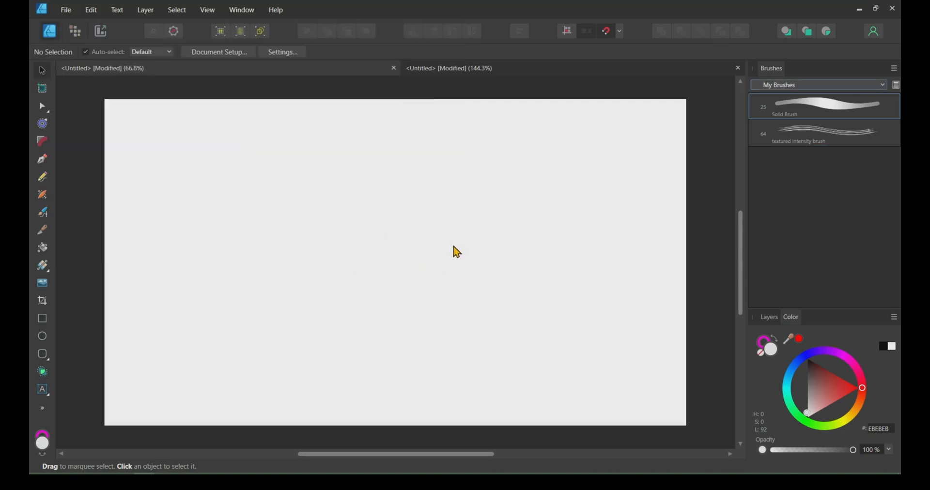
click(824, 132)
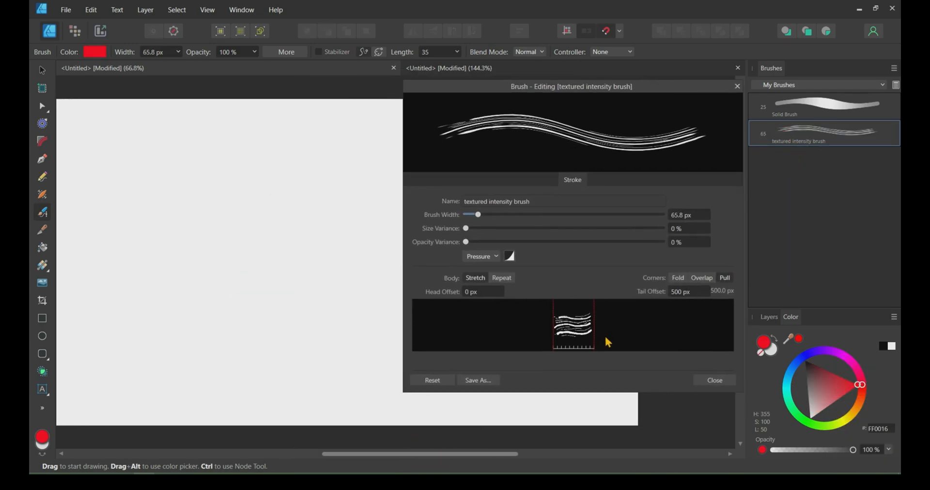
Step: Set the brush's head offset to 350 px and tail offset to about 378 px
click(502, 278)
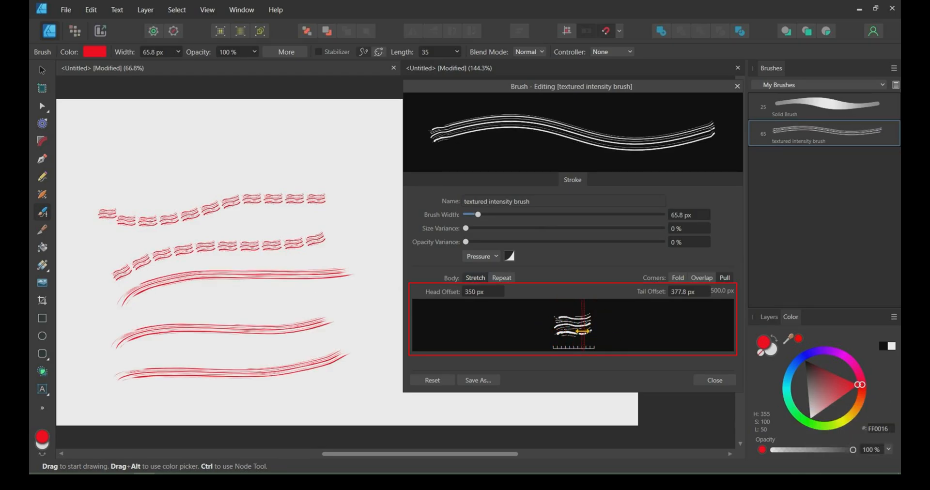
drag(586, 330, 572, 334)
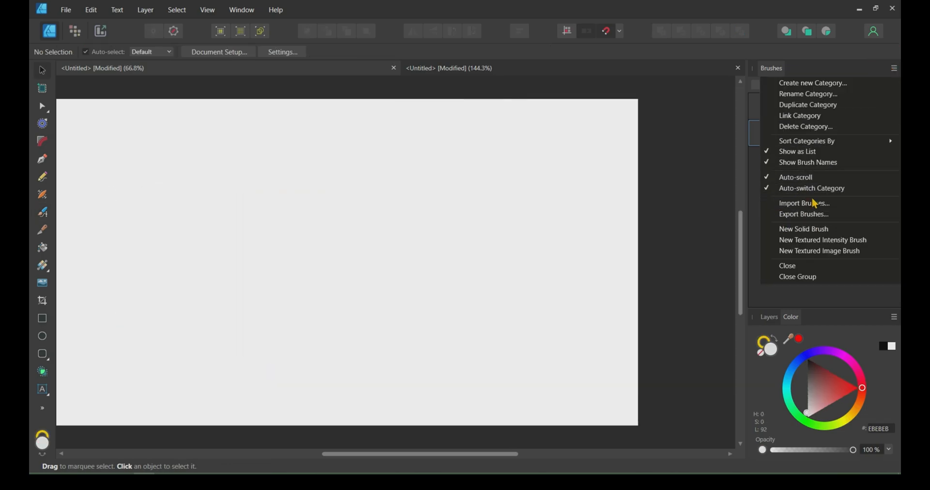
mouse_move(835, 255)
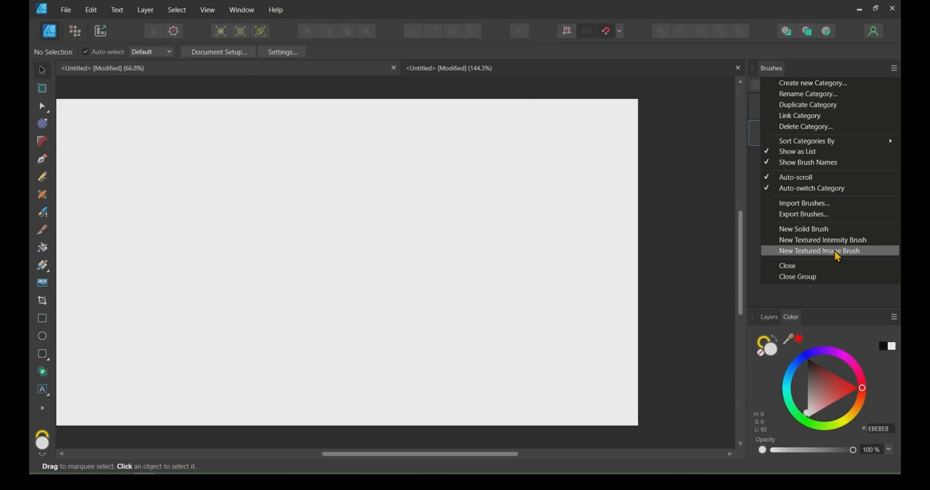
Step: Make a textured image brush from the intensity picture by mistake and delete it
click(822, 251)
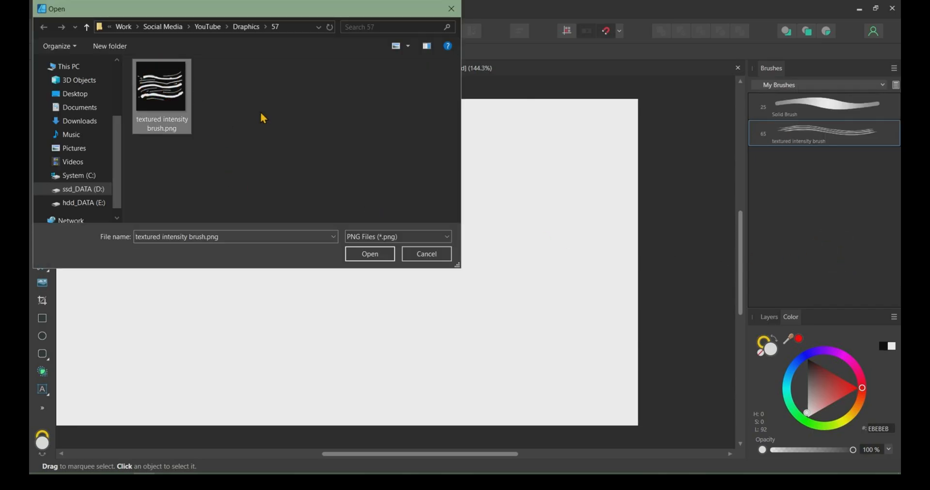
click(370, 254)
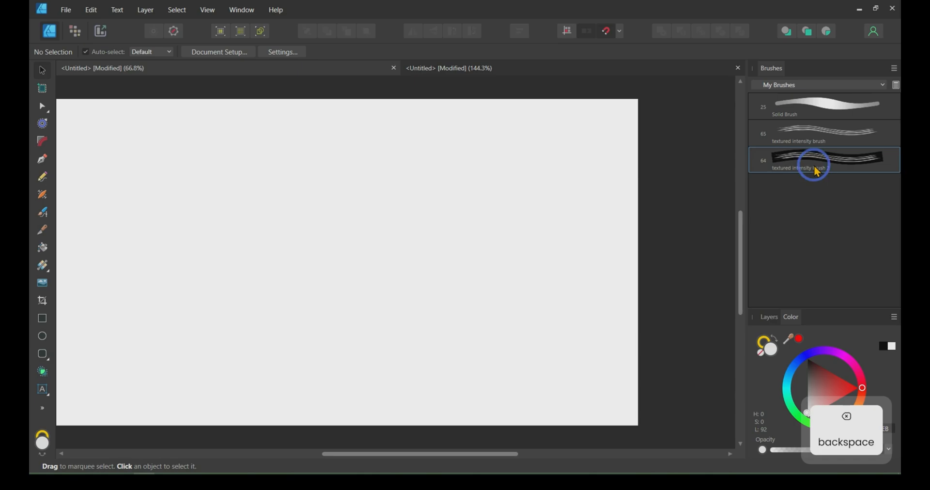
key(backspace)
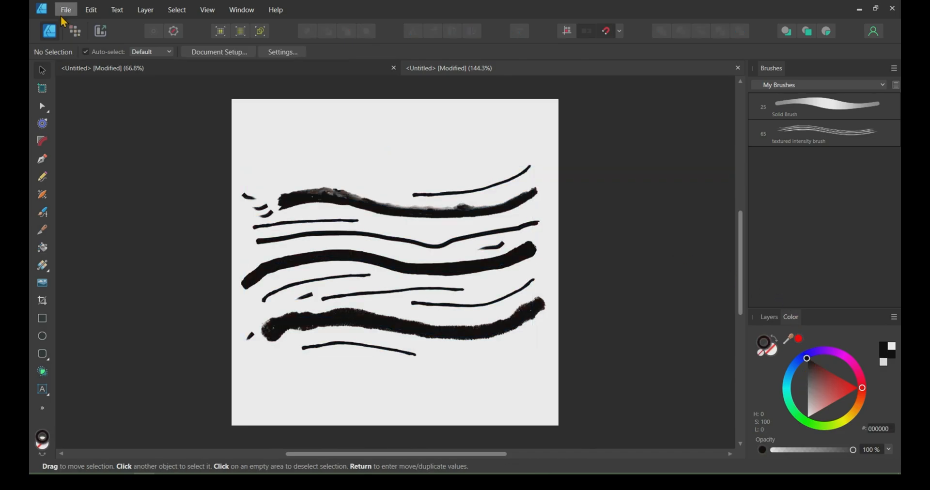
Step: Send the black stroke artwork to Affinity Photo via File > Edit in Photo
click(67, 10)
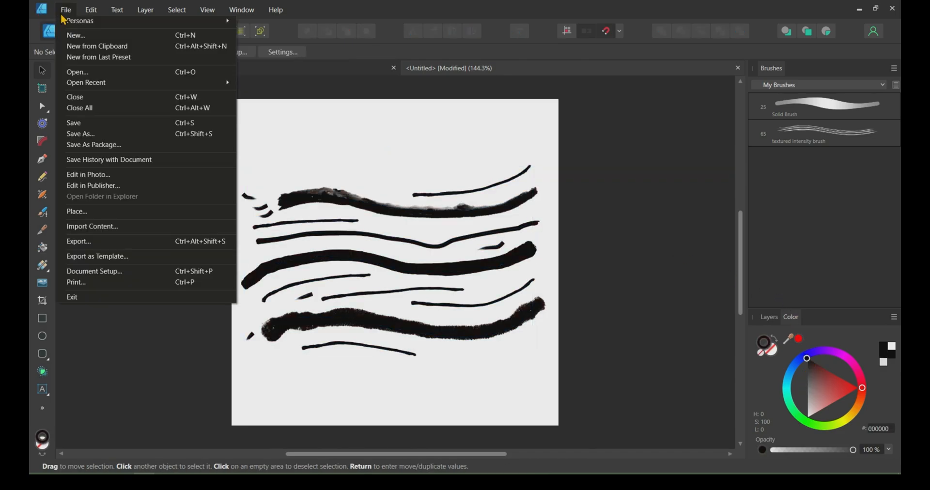
mouse_move(88, 175)
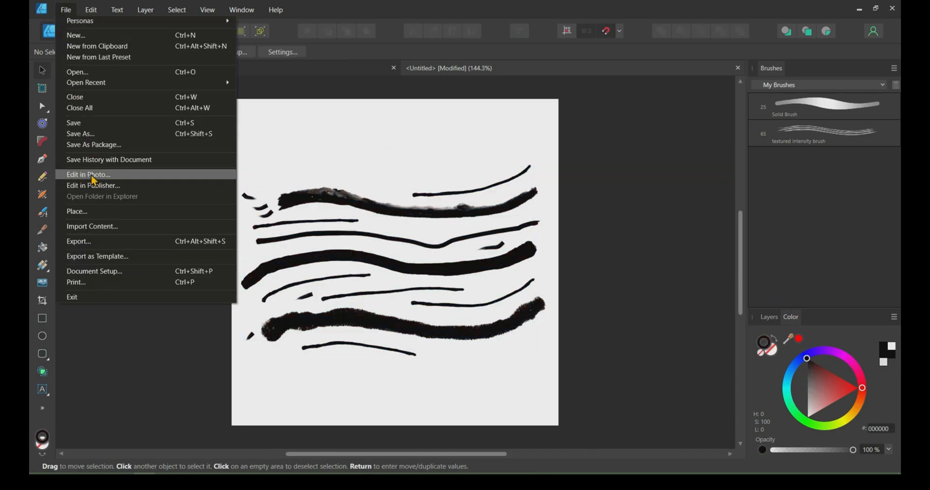
click(88, 174)
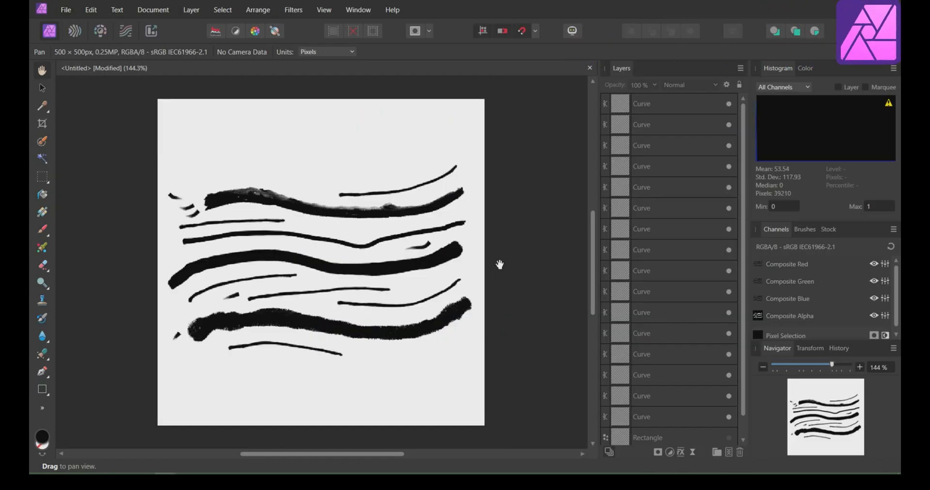
Step: Flatten the stroke artwork's curve layers into a single image via the Document menu
click(153, 10)
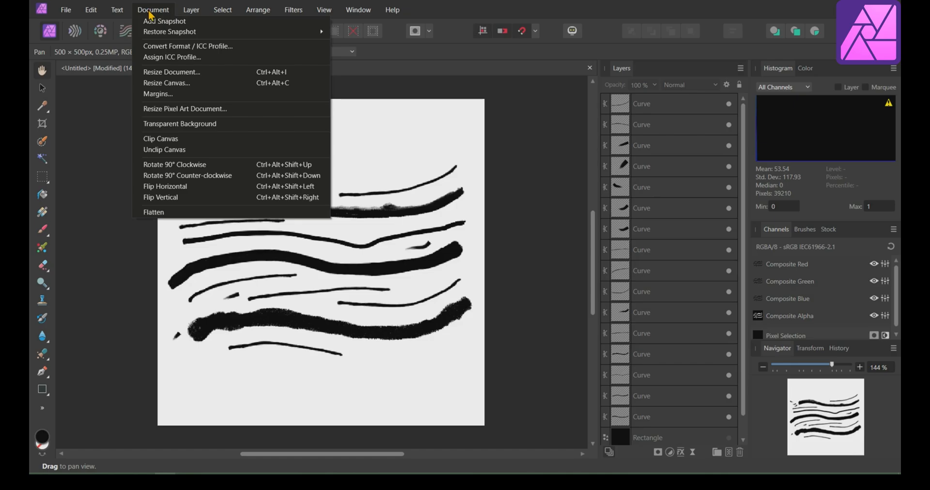
mouse_move(157, 129)
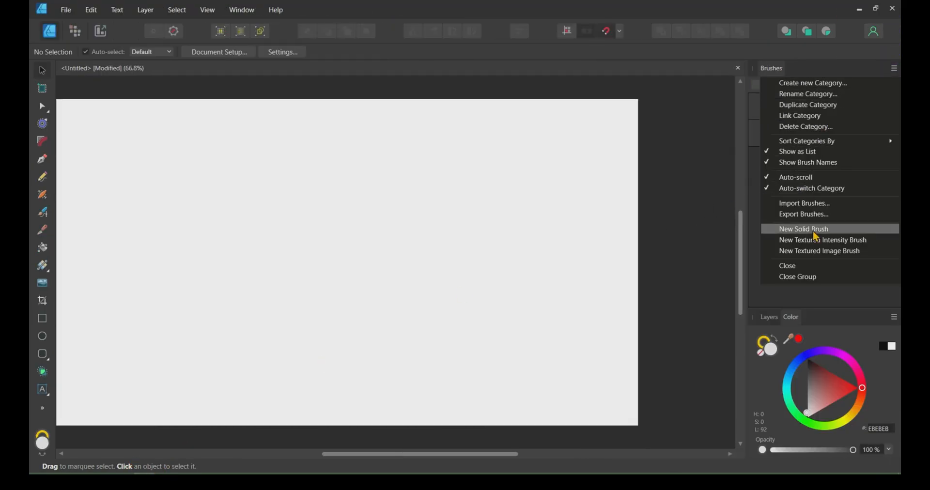
mouse_move(821, 253)
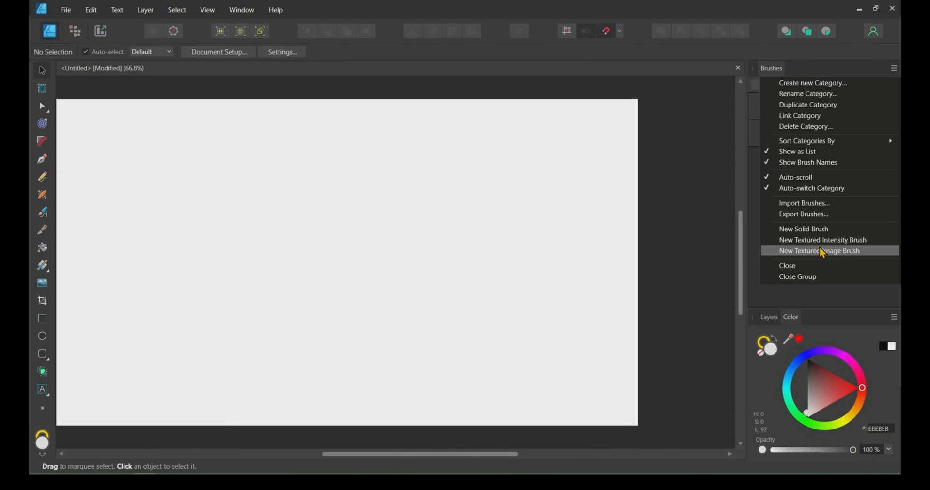
Step: Add a textured image brush from textured image brush.png to My Brushes and choose a paint colour
click(818, 251)
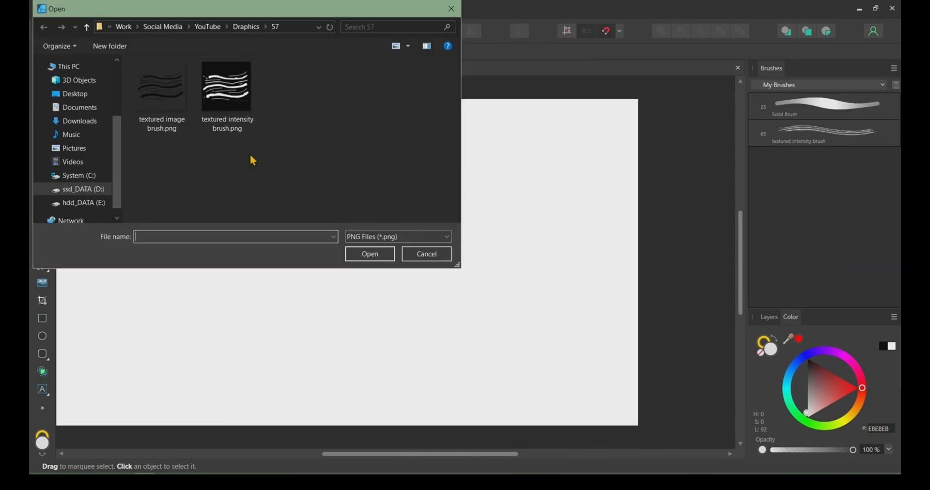
click(427, 253)
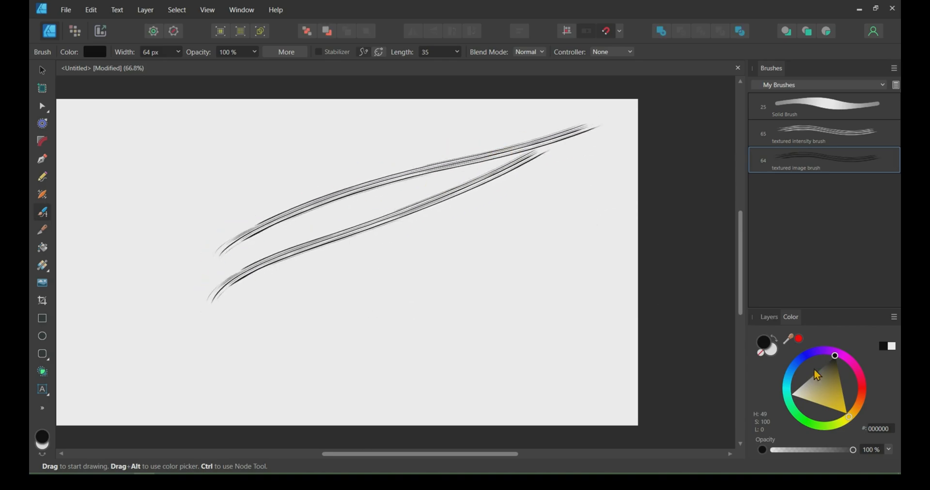
click(858, 400)
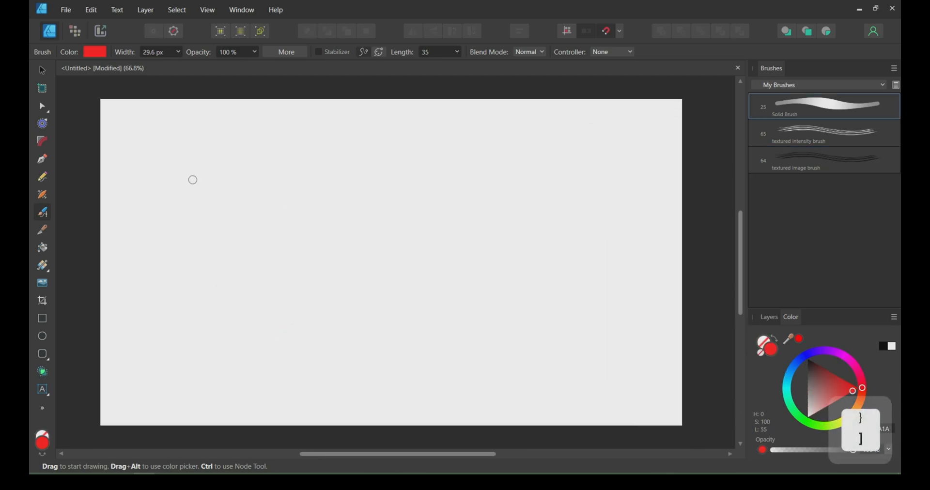
Step: Paint a solid red blob, then red textured intensity loops, then select the textured image brush
drag(178, 190, 238, 166)
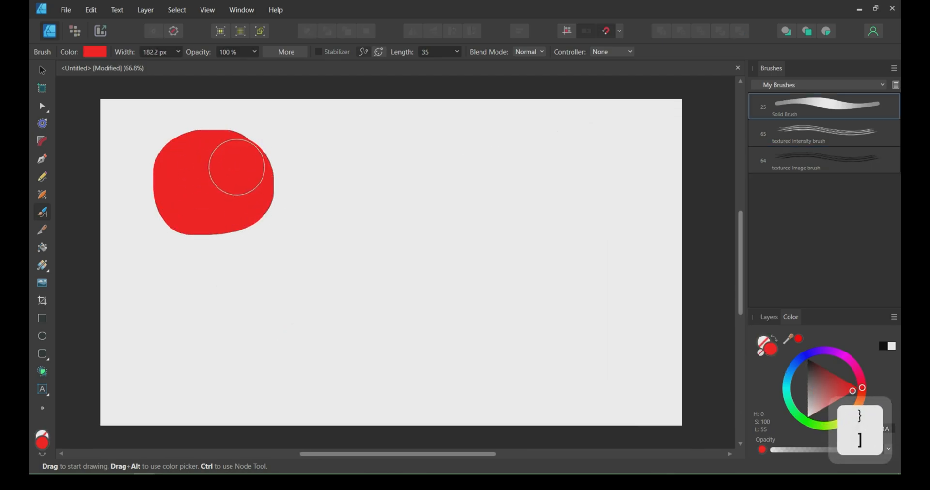
click(825, 134)
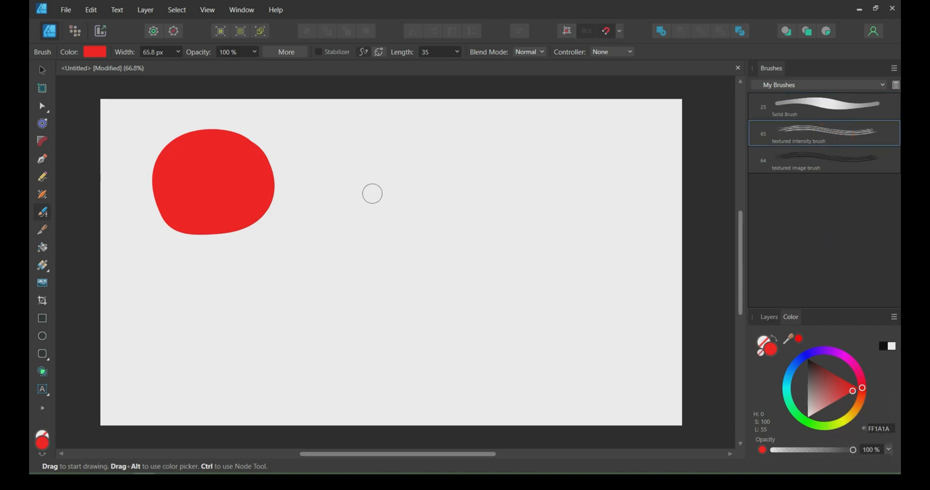
drag(372, 193, 426, 166)
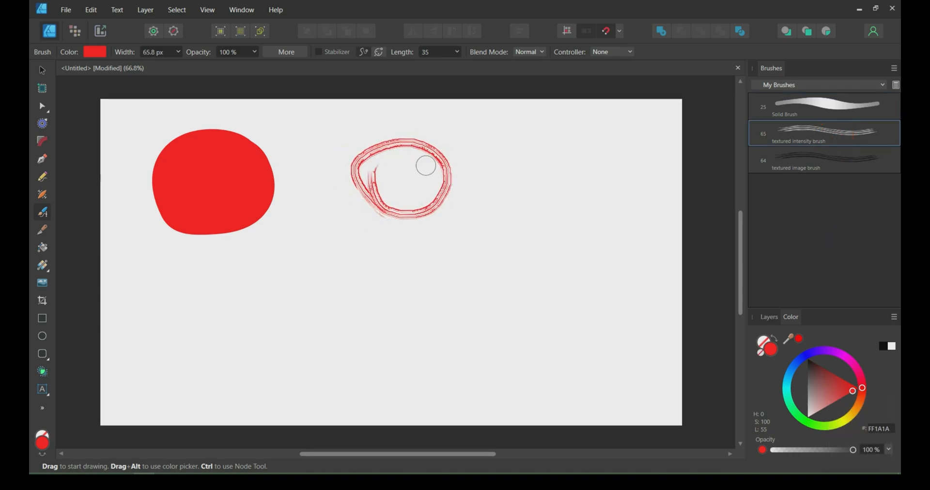
drag(427, 166, 350, 195)
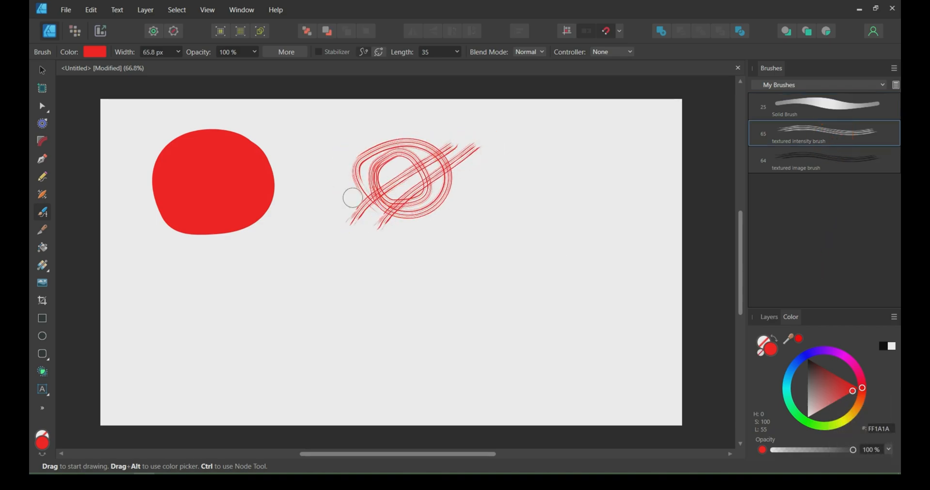
click(824, 160)
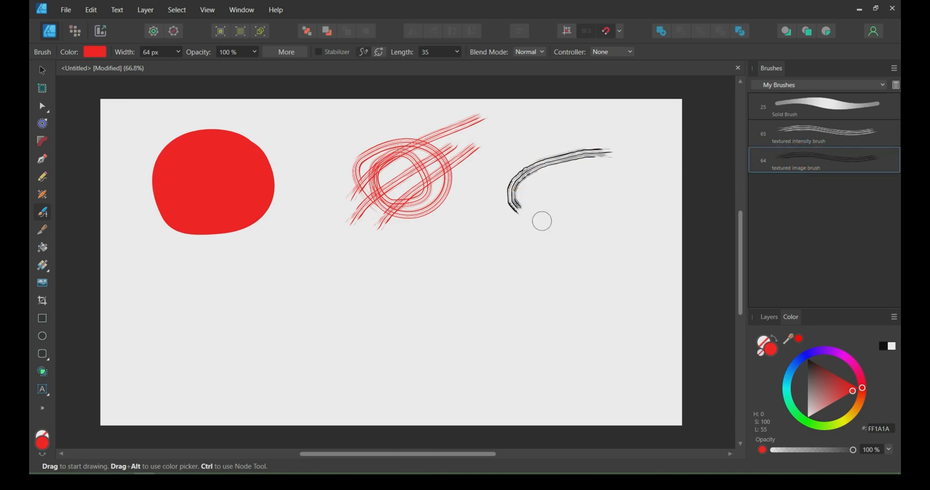